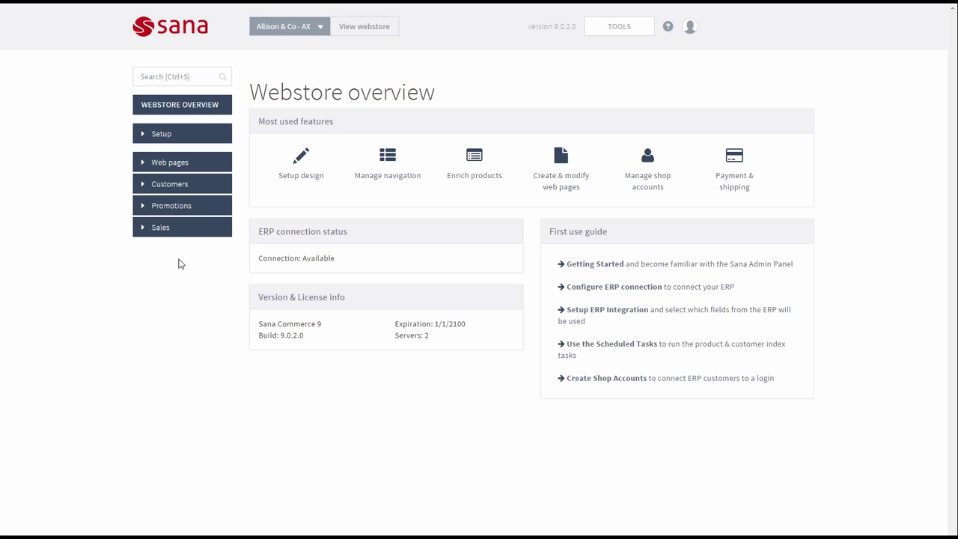
Step: Open the Sana Admin product page for LCD Monitor Model (10000) for editing
{"action": "left_click", "coordinate": [170, 162]}
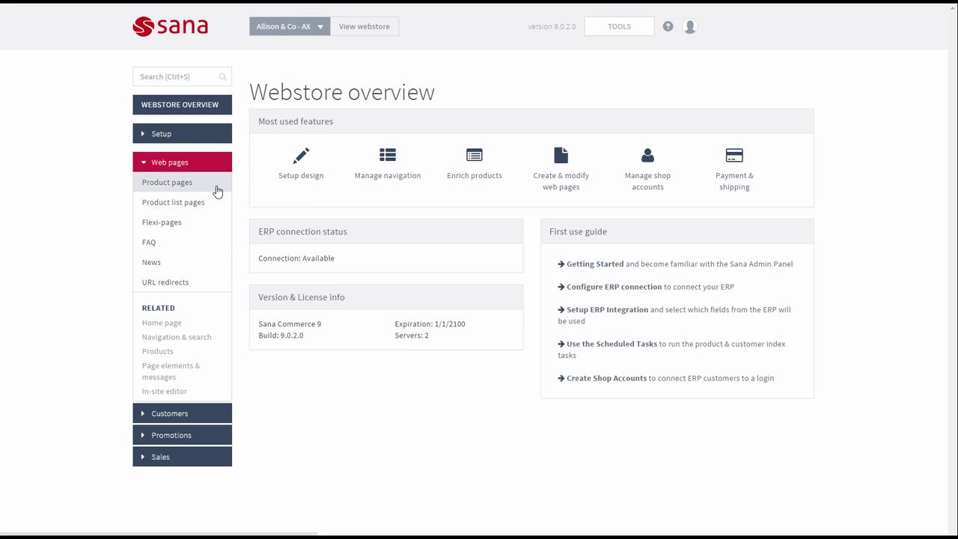
{"action": "left_click", "coordinate": [166, 182]}
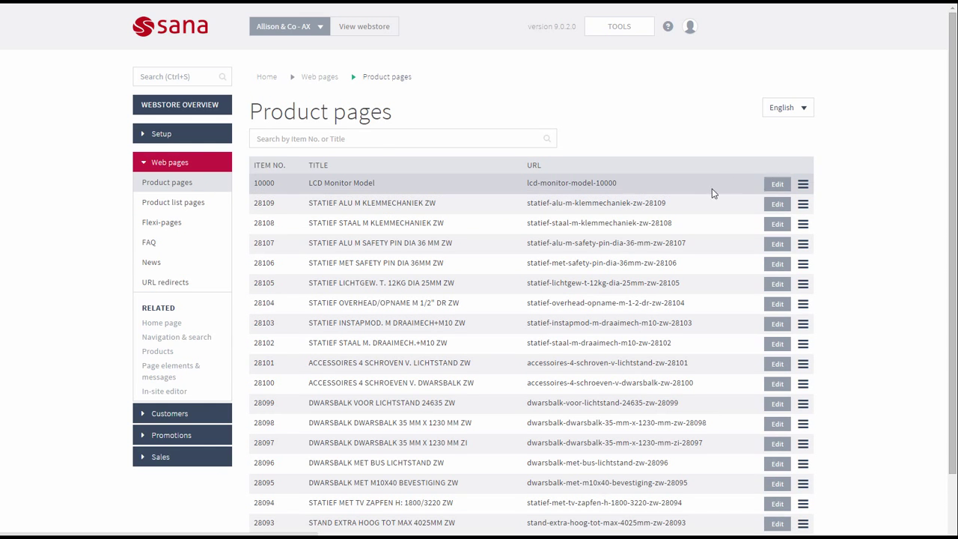
{"action": "left_click", "coordinate": [777, 183]}
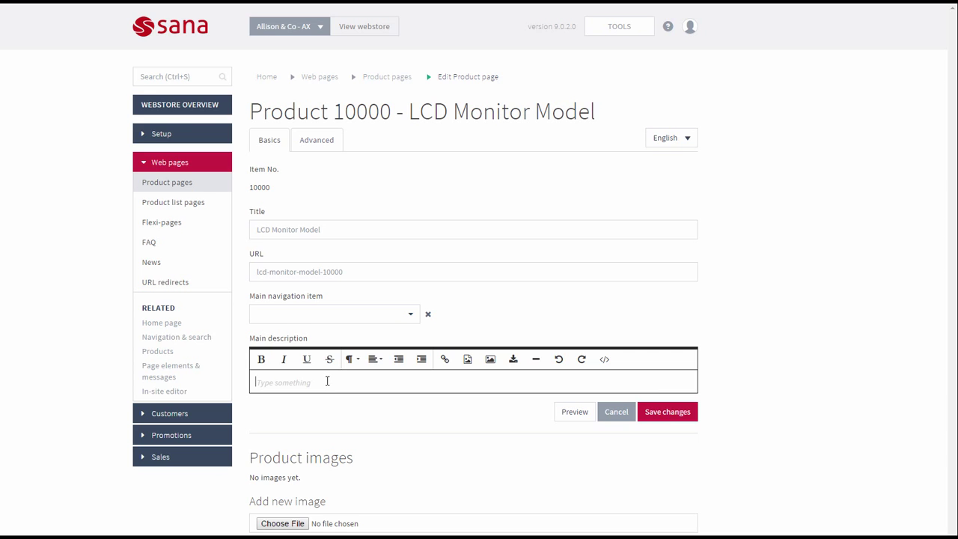
{"action": "mouse_move", "coordinate": [271, 347]}
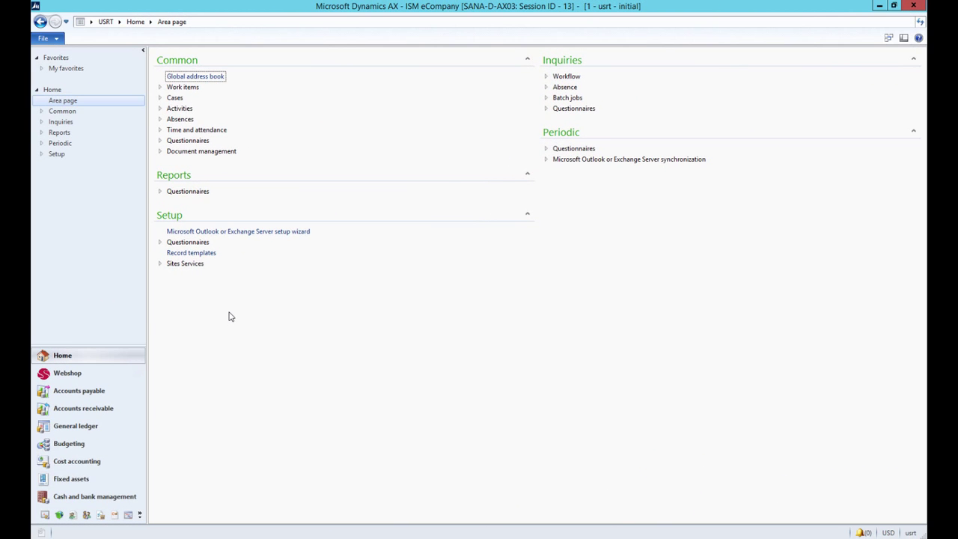
{"action": "mouse_move", "coordinate": [179, 327]}
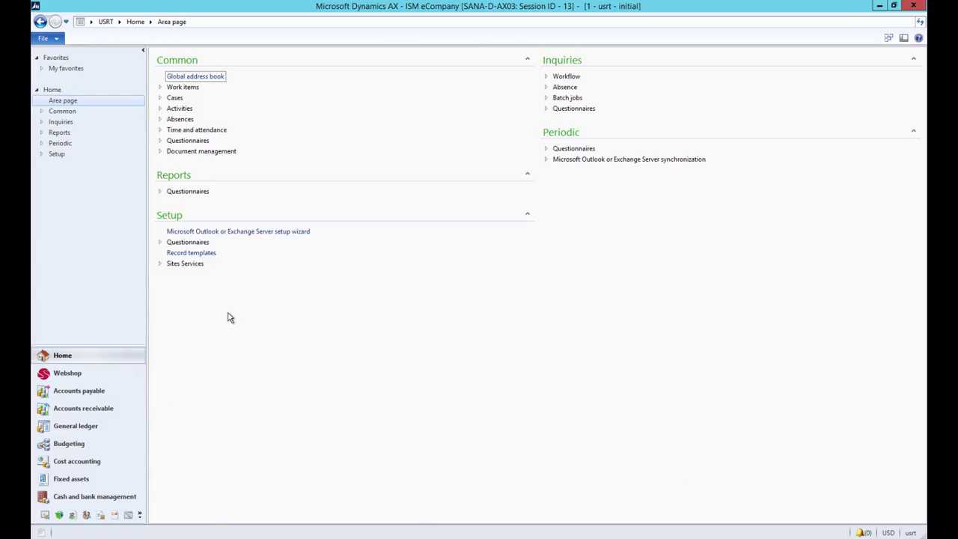
{"action": "mouse_move", "coordinate": [115, 515]}
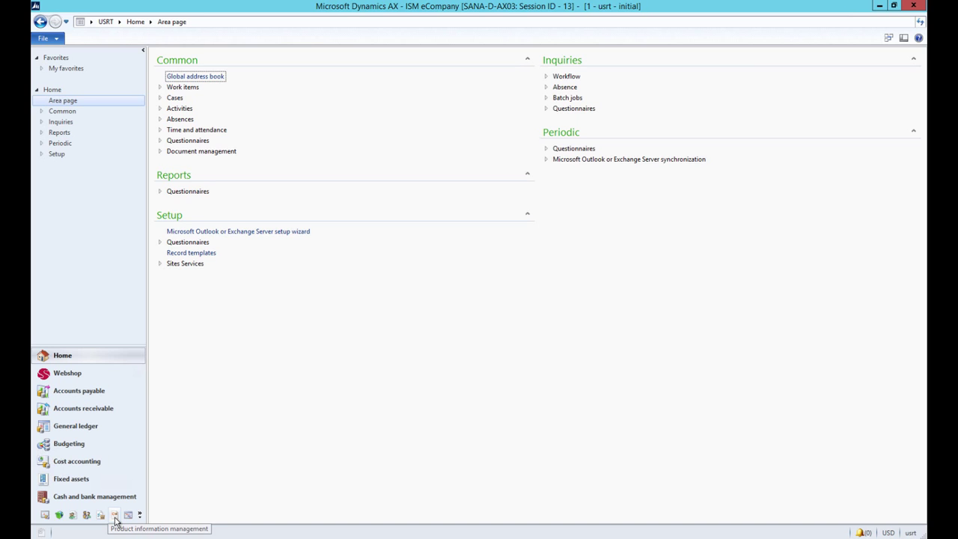
Step: Open the Product descriptions product group and select item 0001, Youth Accessory Combo Set1
{"action": "left_click", "coordinate": [114, 514]}
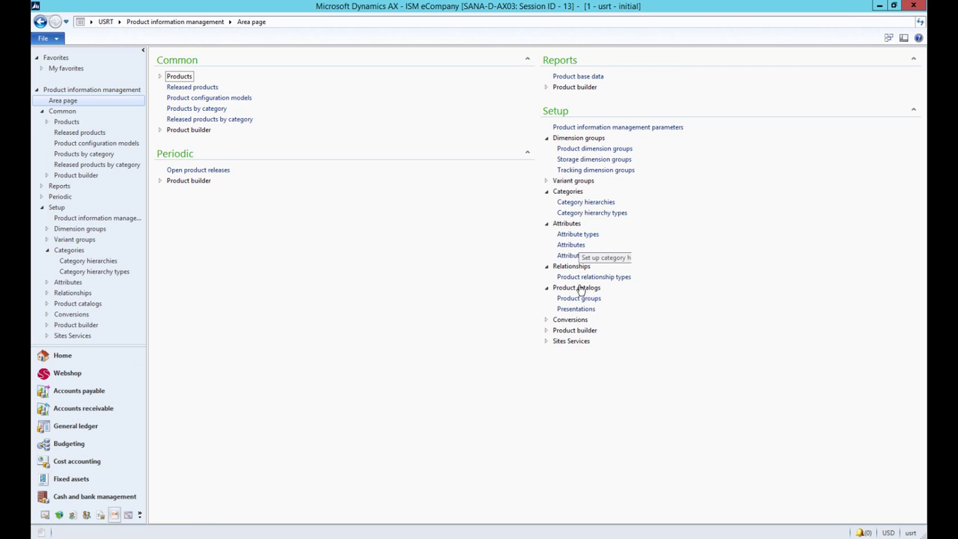
{"action": "left_click", "coordinate": [578, 298]}
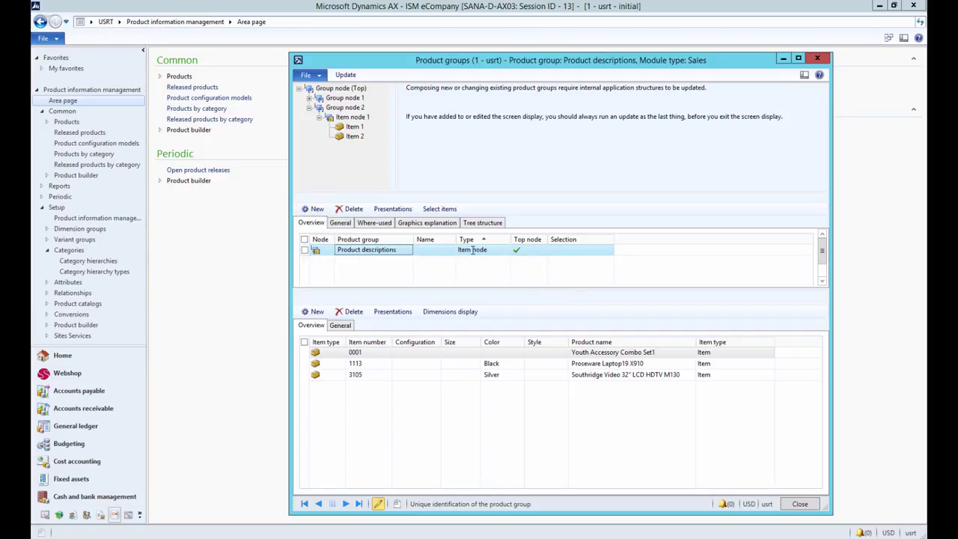
{"action": "left_click", "coordinate": [472, 249]}
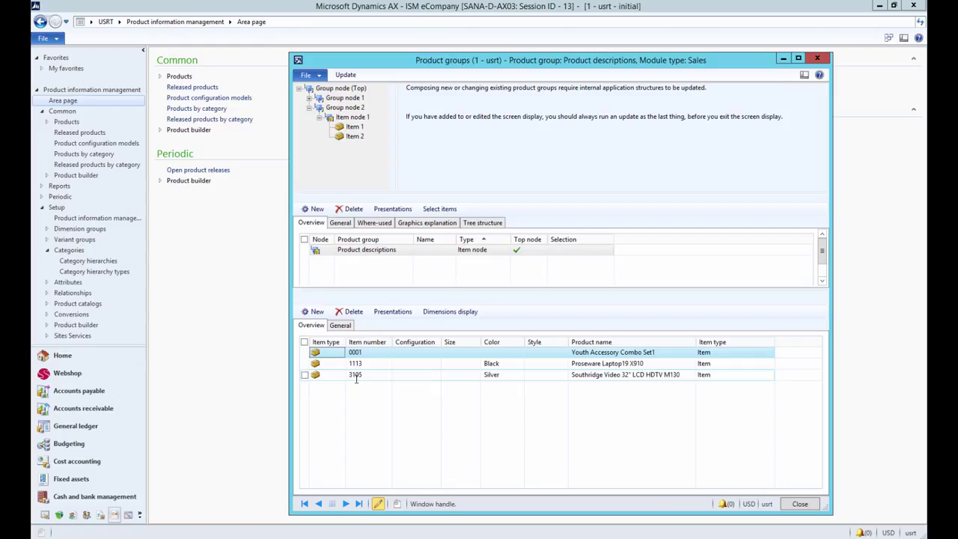
{"action": "mouse_move", "coordinate": [382, 341]}
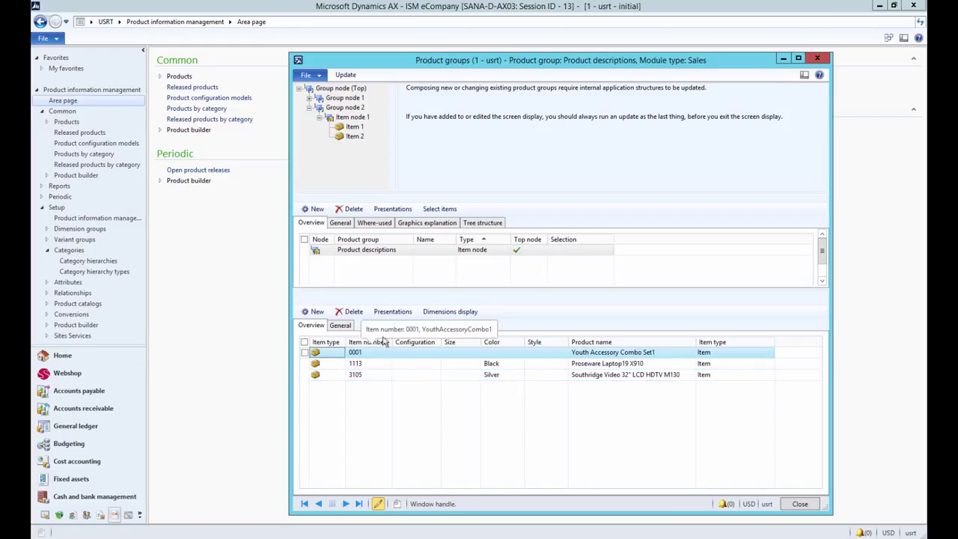
{"action": "left_click", "coordinate": [392, 312]}
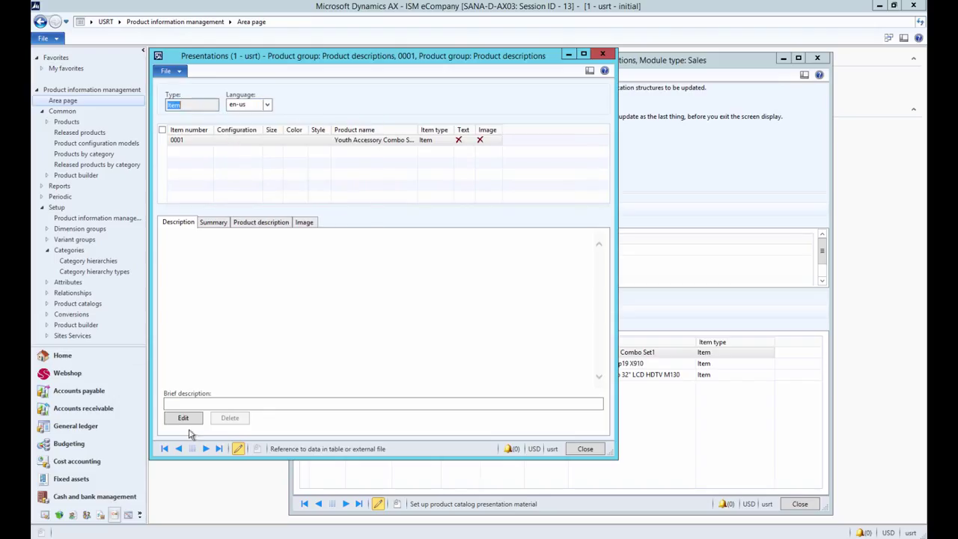
Step: Open the description editor for item 0001, then close it and its presentations
{"action": "left_click", "coordinate": [183, 418]}
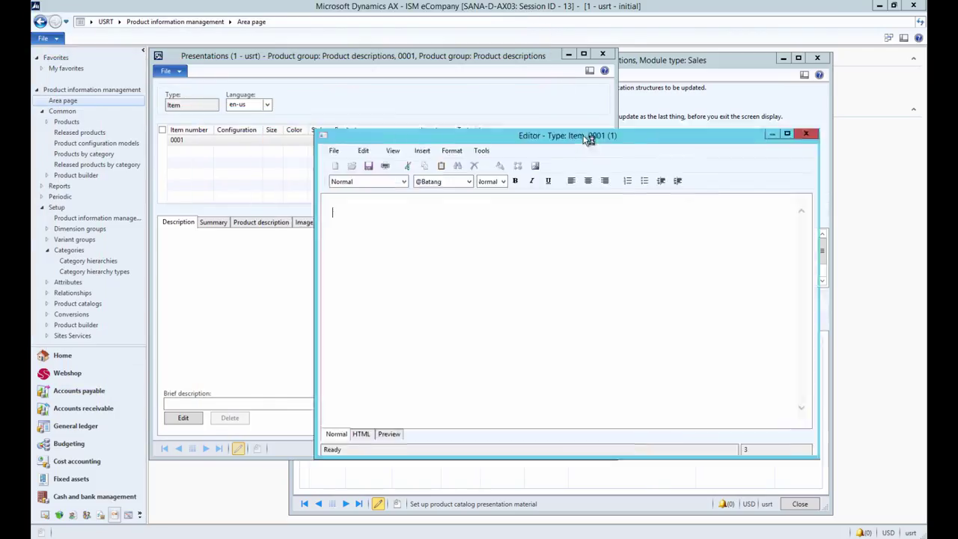
{"action": "left_click_drag", "start_coordinate": [568, 134], "coordinate": [548, 121]}
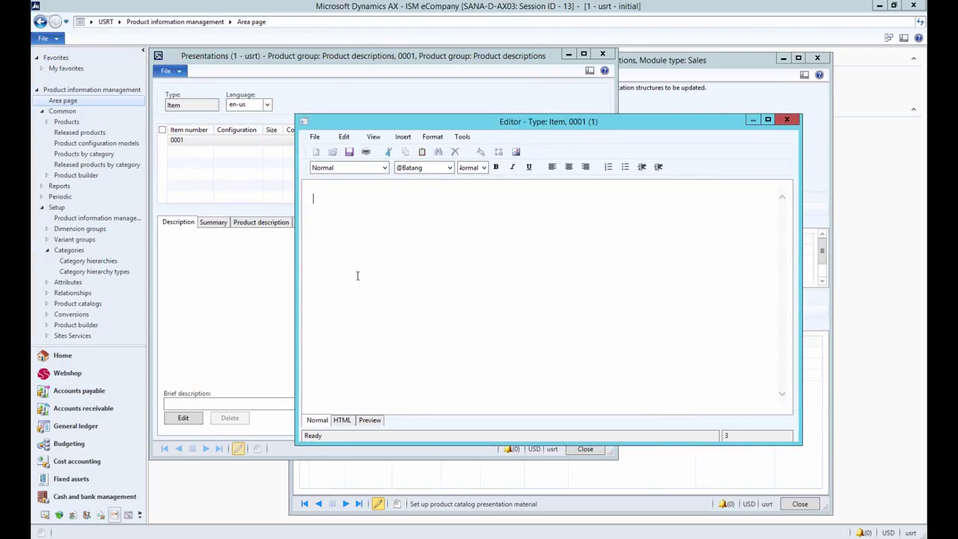
{"action": "mouse_move", "coordinate": [385, 307]}
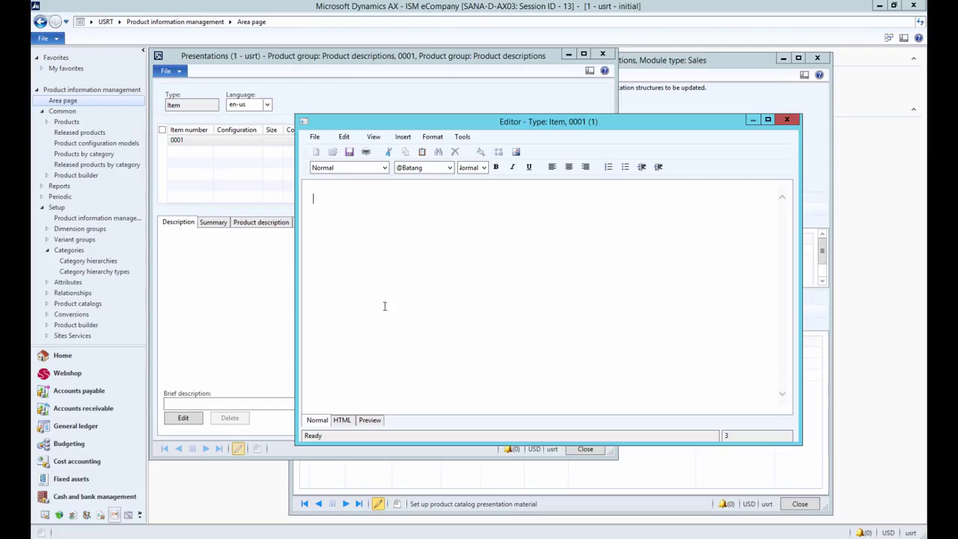
{"action": "left_click", "coordinate": [787, 120]}
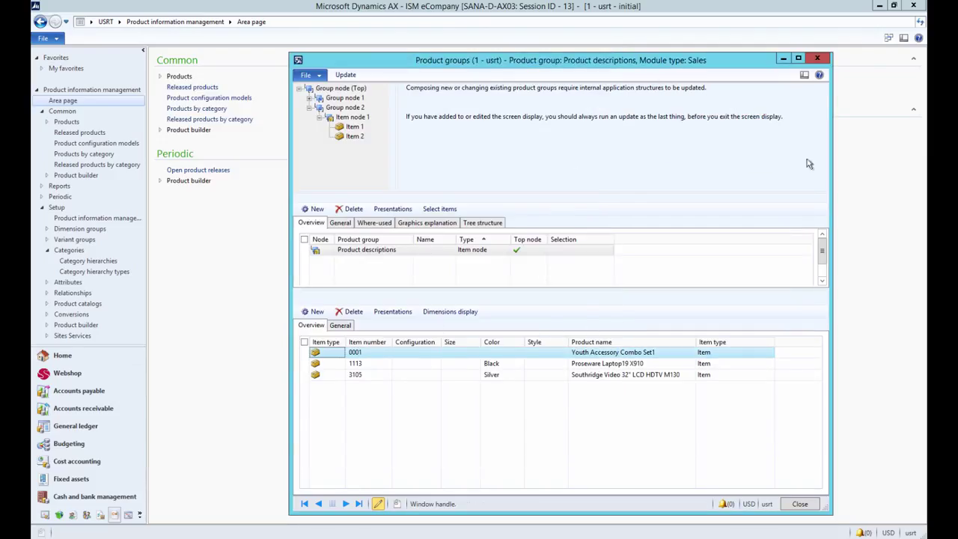
Step: Close the product groups form and item presentations, returning to the area page
{"action": "left_click", "coordinate": [799, 503]}
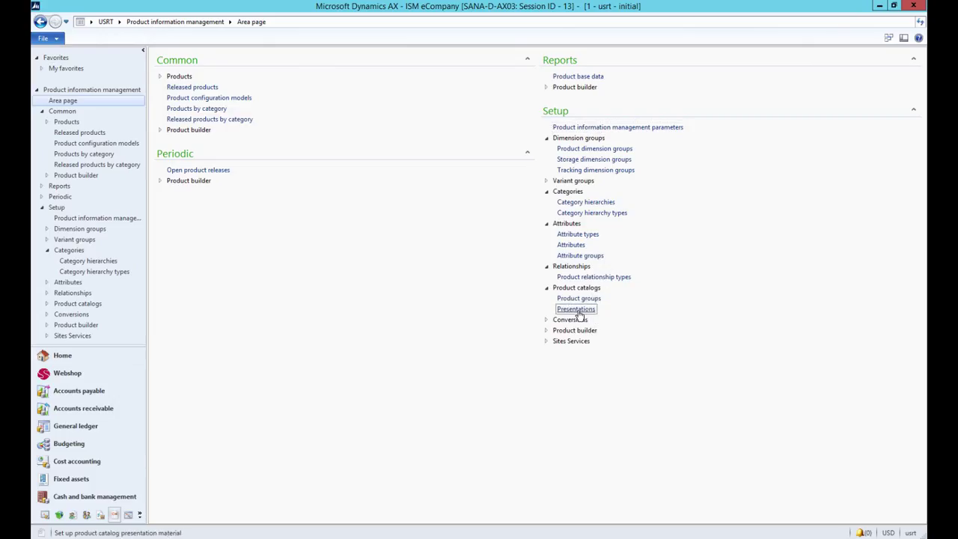
{"action": "left_click", "coordinate": [576, 309]}
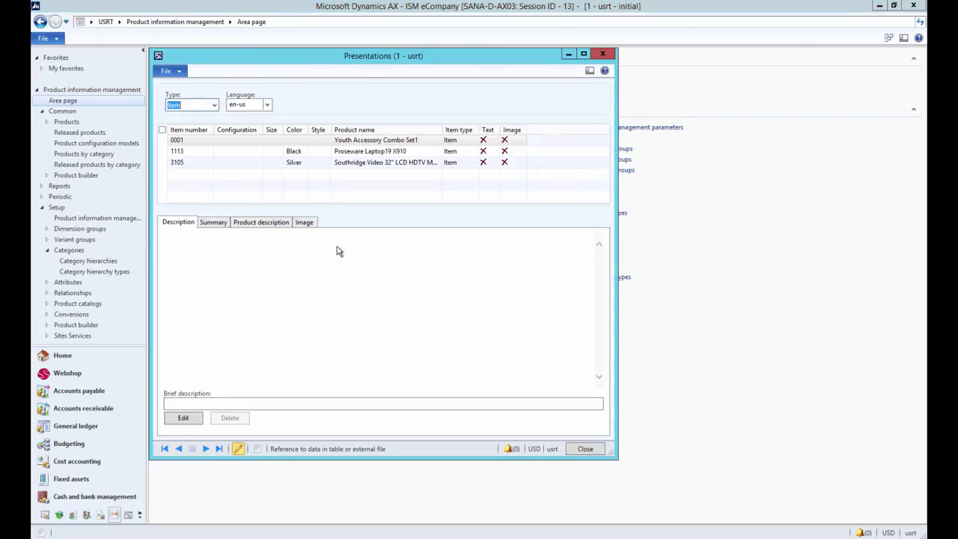
{"action": "mouse_move", "coordinate": [348, 252]}
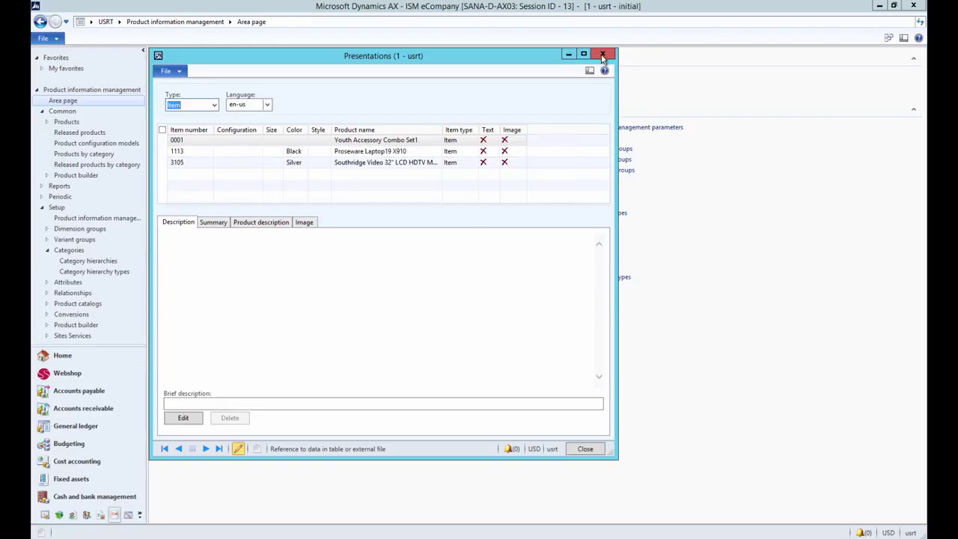
{"action": "left_click", "coordinate": [603, 55]}
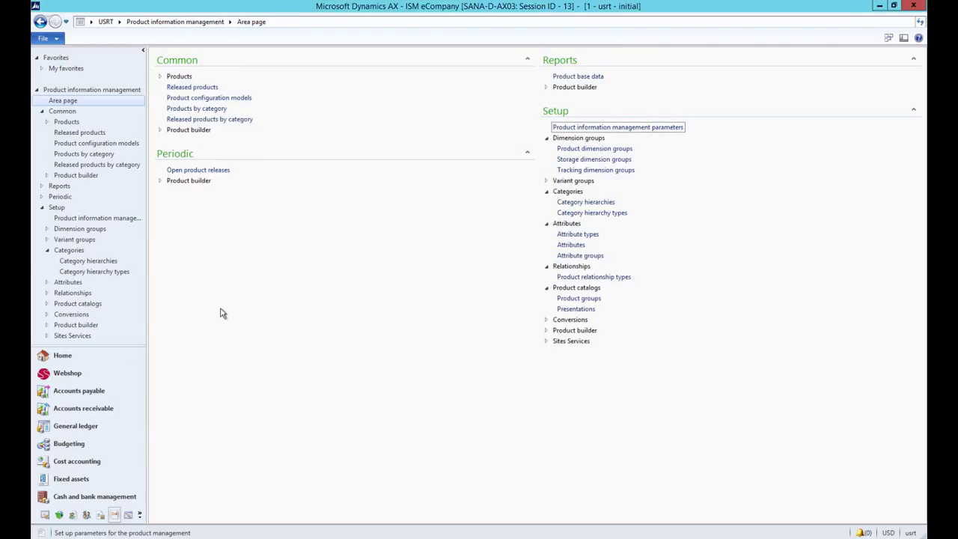
Step: View the German (de) text translation for released product 0001, Youth Accessory Combo Set1
{"action": "left_click", "coordinate": [63, 101]}
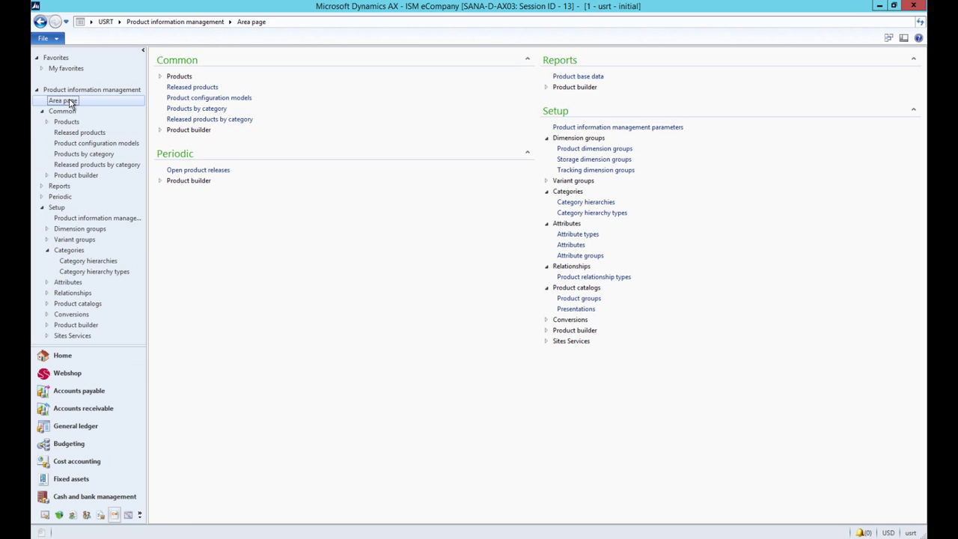
{"action": "mouse_move", "coordinate": [192, 87]}
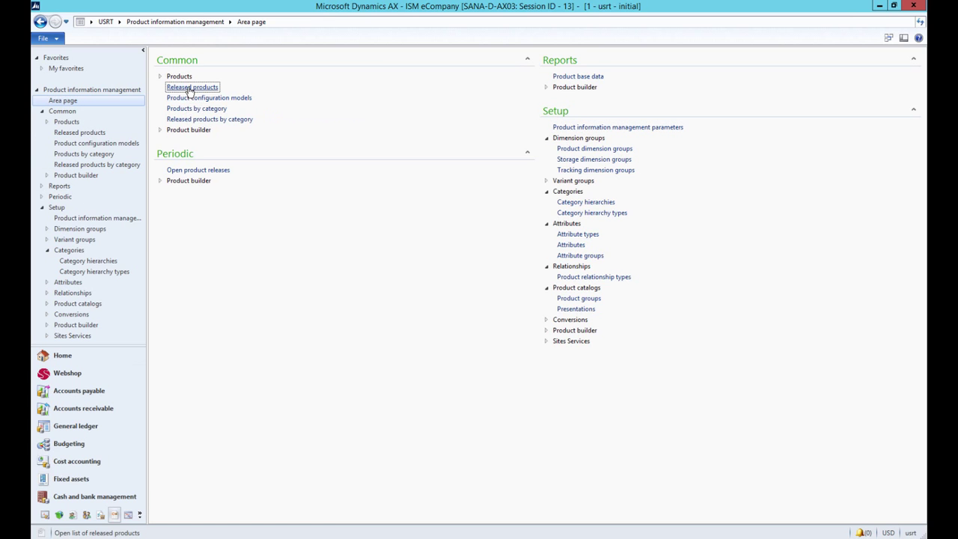
{"action": "left_click", "coordinate": [193, 87]}
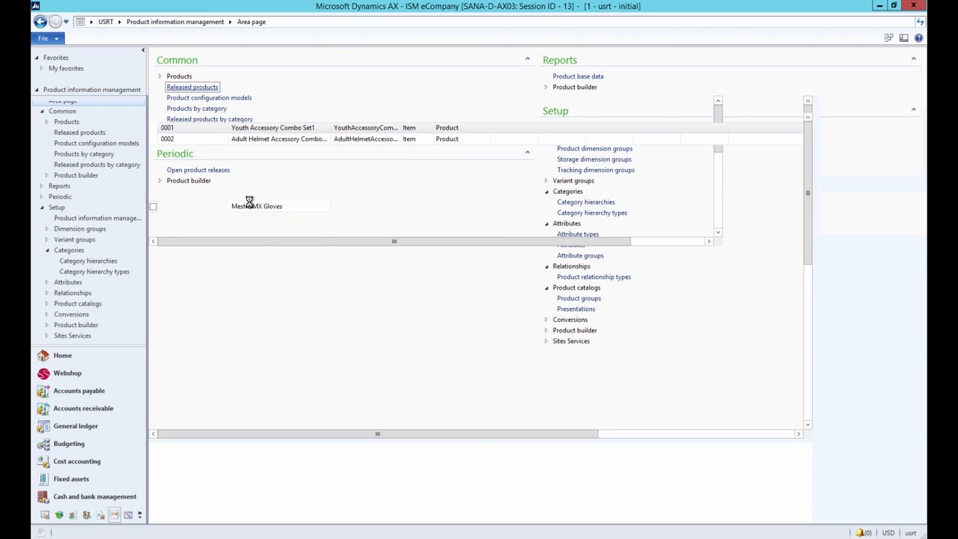
{"action": "left_click", "coordinate": [192, 87]}
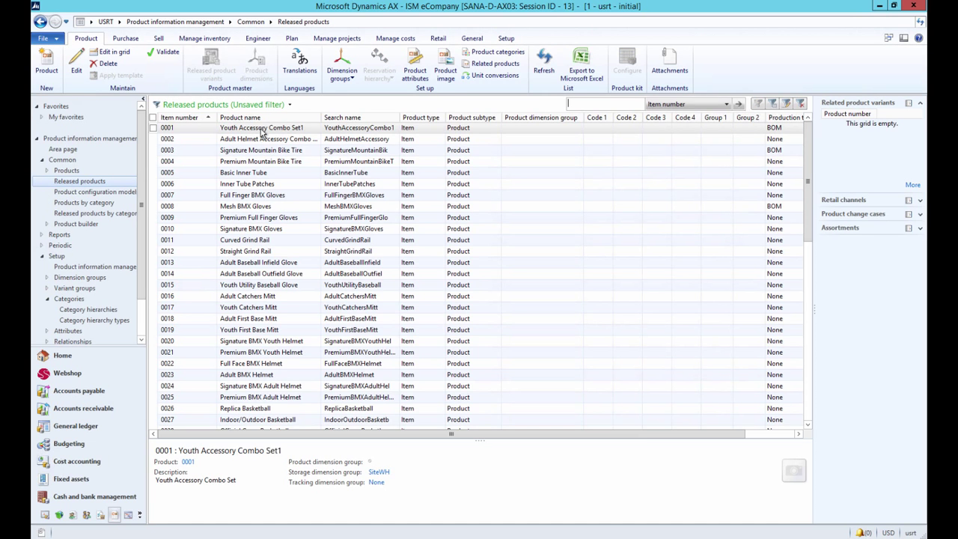
{"action": "left_click", "coordinate": [300, 66]}
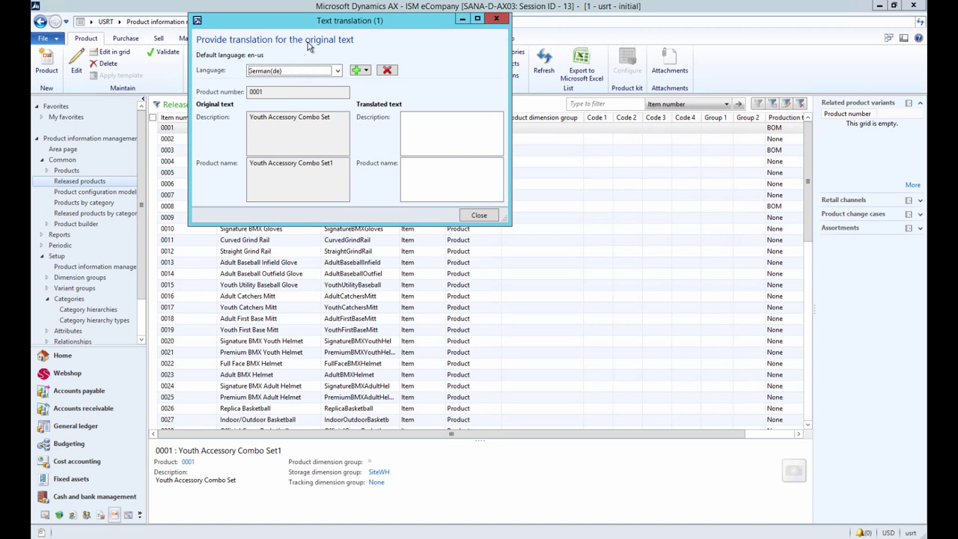
{"action": "left_click_drag", "start_coordinate": [350, 21], "coordinate": [444, 182]}
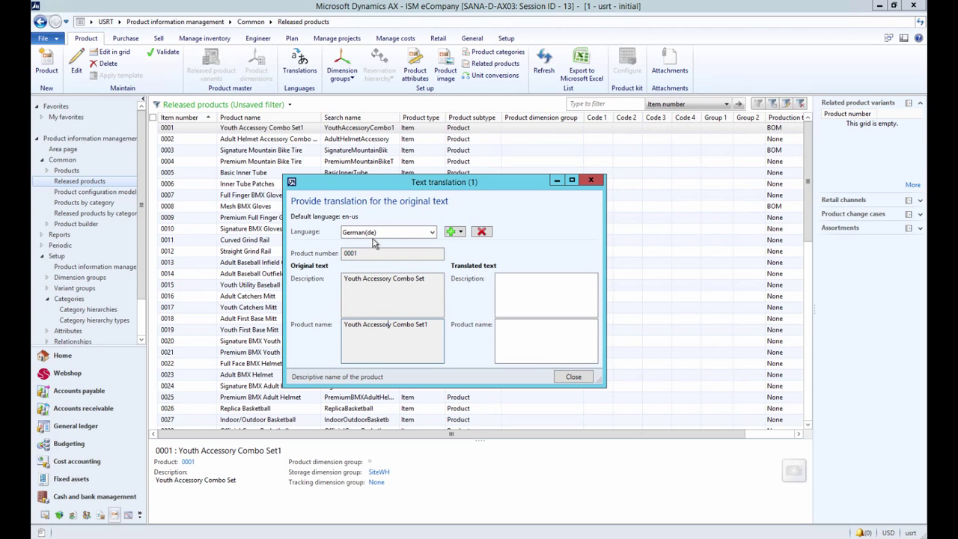
{"action": "left_click", "coordinate": [547, 340]}
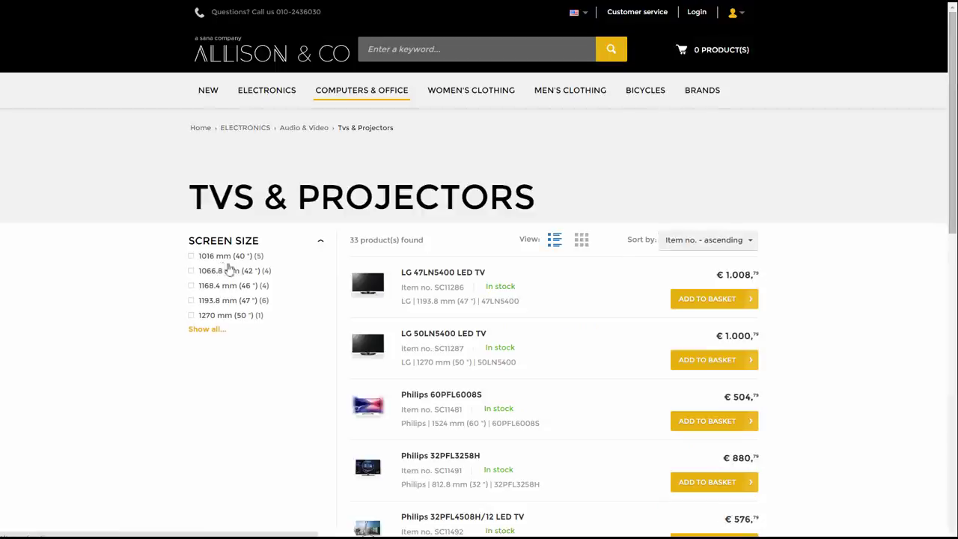
Step: Read the LG 47LN5400 LED TV description, then list the site's language choices
{"action": "left_click", "coordinate": [444, 272]}
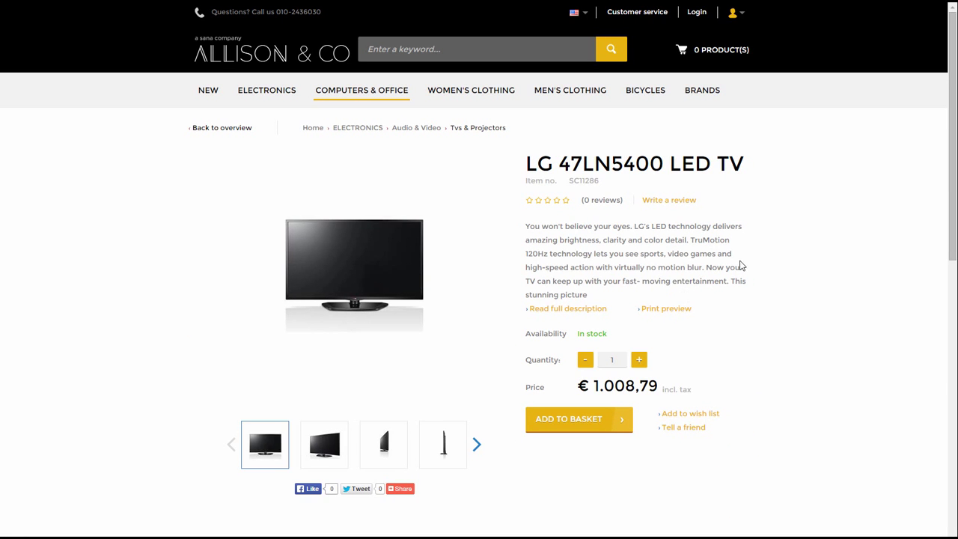
{"action": "mouse_move", "coordinate": [568, 293]}
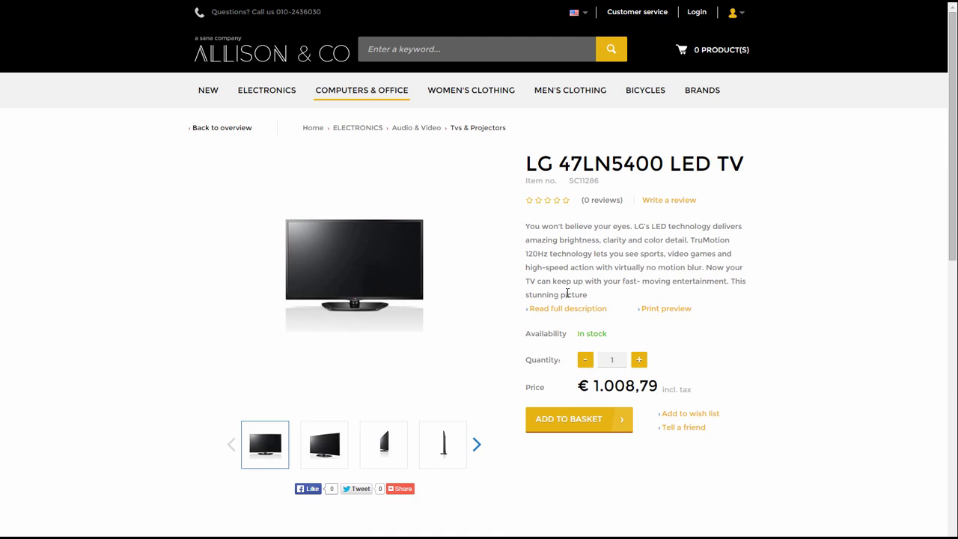
{"action": "scroll", "scroll_direction": "down", "scroll_amount": 3}
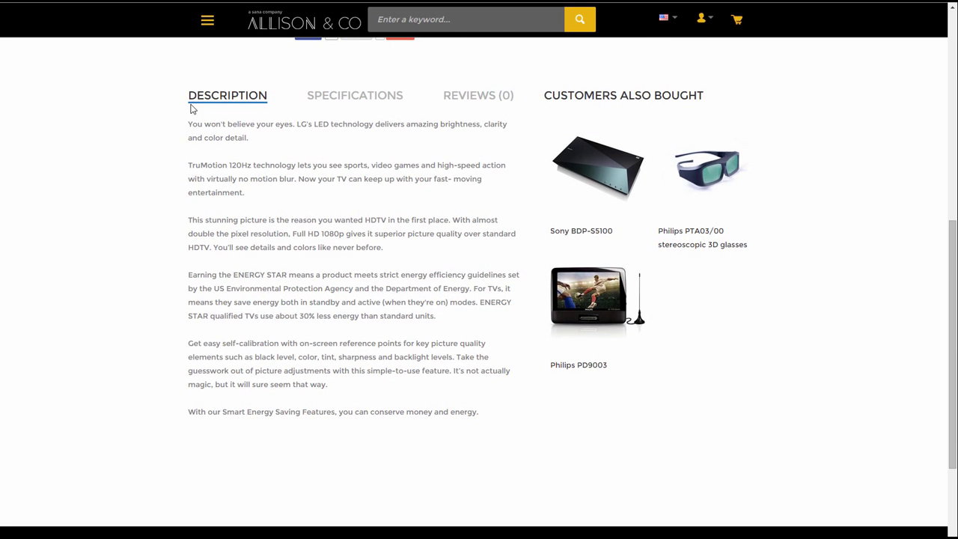
{"action": "mouse_move", "coordinate": [217, 356]}
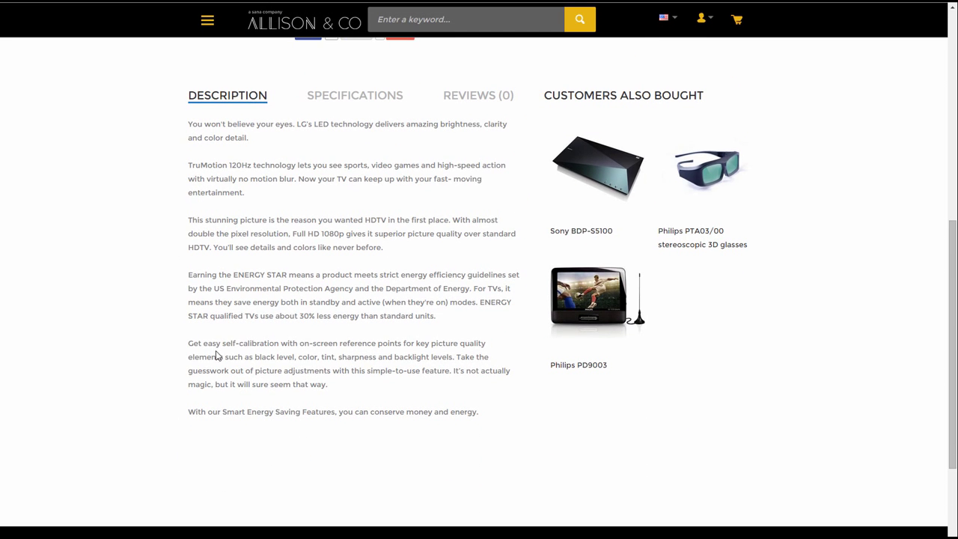
{"action": "scroll", "scroll_direction": "up", "scroll_amount": 3}
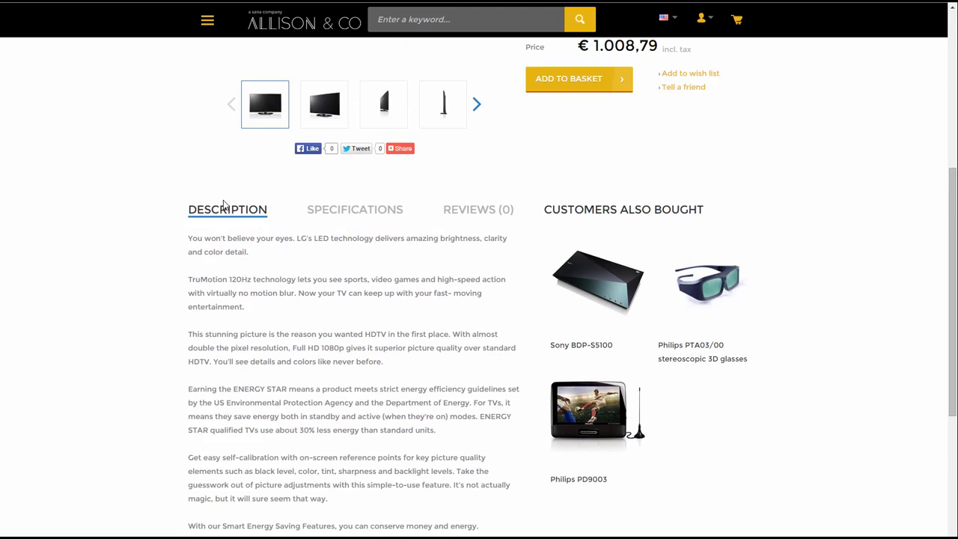
{"action": "scroll", "scroll_direction": "up", "scroll_amount": 3}
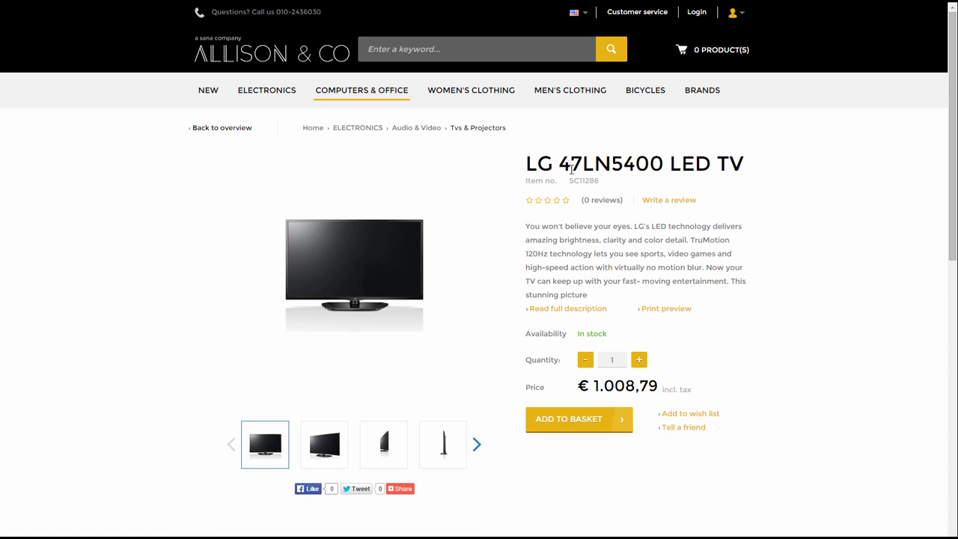
{"action": "left_click", "coordinate": [578, 12]}
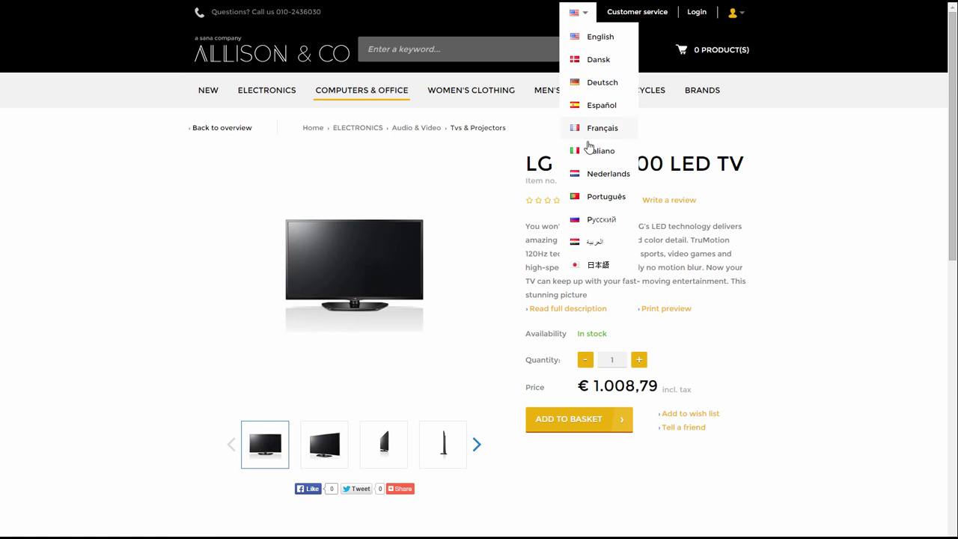